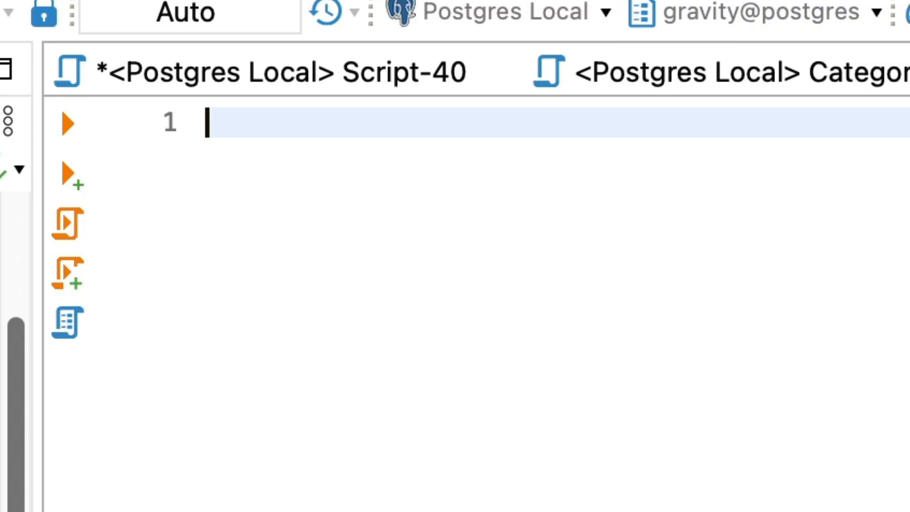
Step: Type CREATE TABLE person with tax_id INT PRIMARY KEY, first_name and last_name VARCHAR(200)
{"action": "type", "text": "CREATE TABLE person ("}
{"action": "type", "text": "first_name V"}
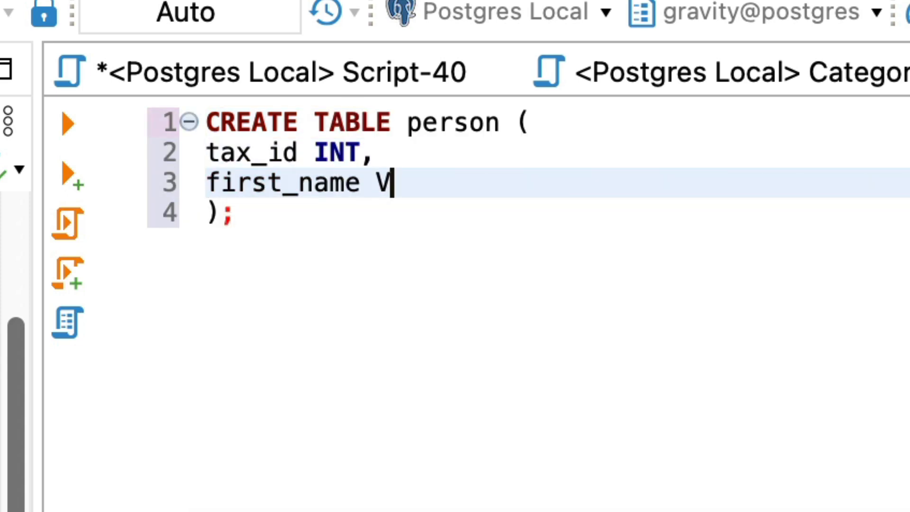
{"action": "type", "text": "ARCHAR(200),"}
{"action": "type", "text": "last_name VARCHAR(200"}
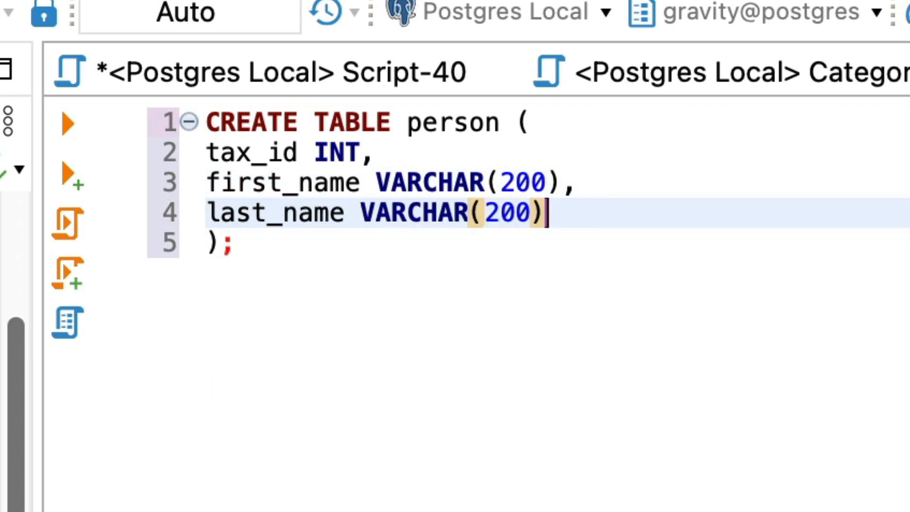
{"action": "type", "text": "PRIMARY KEY"}
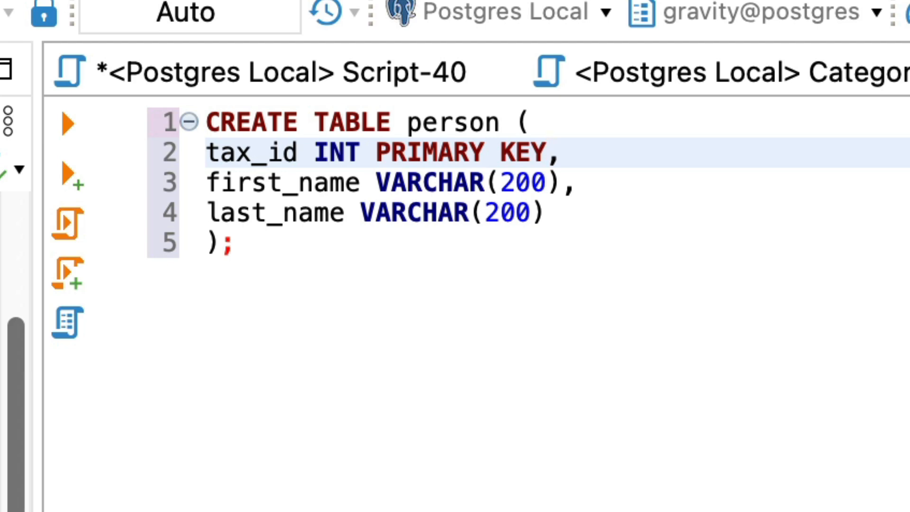
Step: Drop PRIMARY KEY from tax_id and start a person_id INT PRIMARY KEY line above it
{"action": "key", "text": "Backspace"}
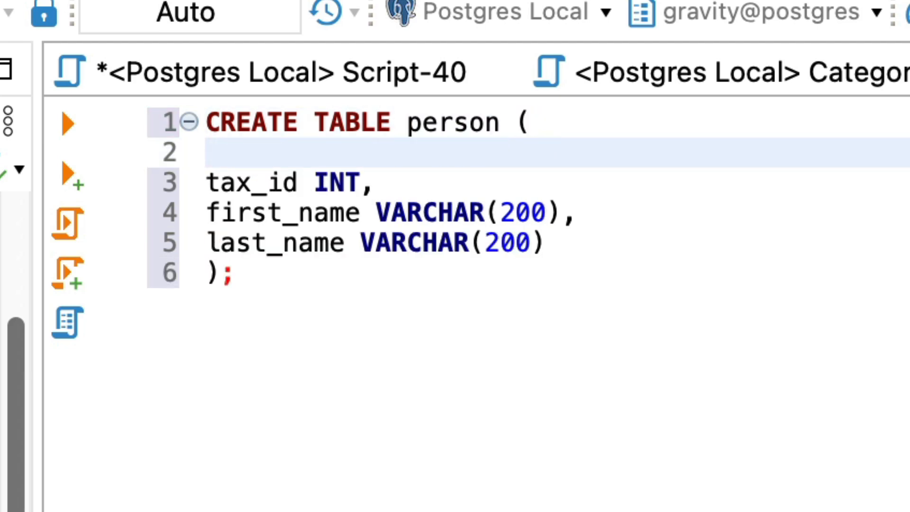
{"action": "type", "text": "person_id INT P"}
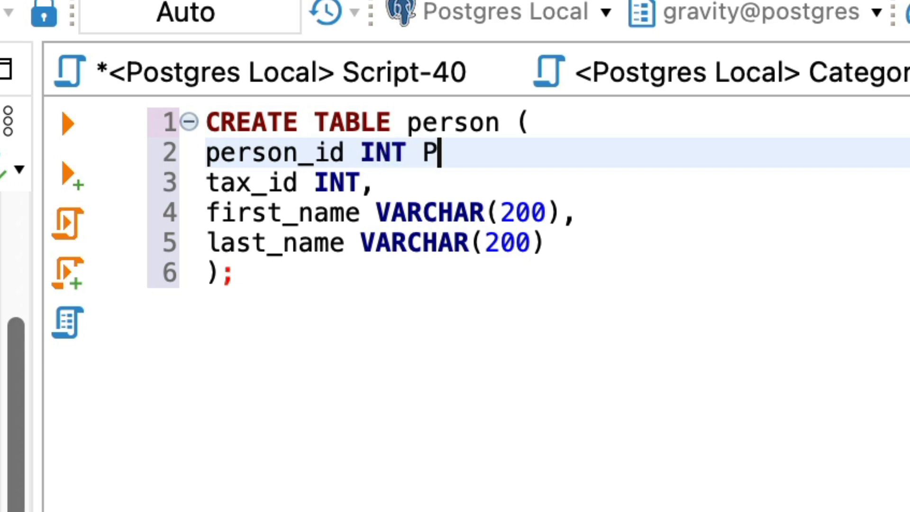